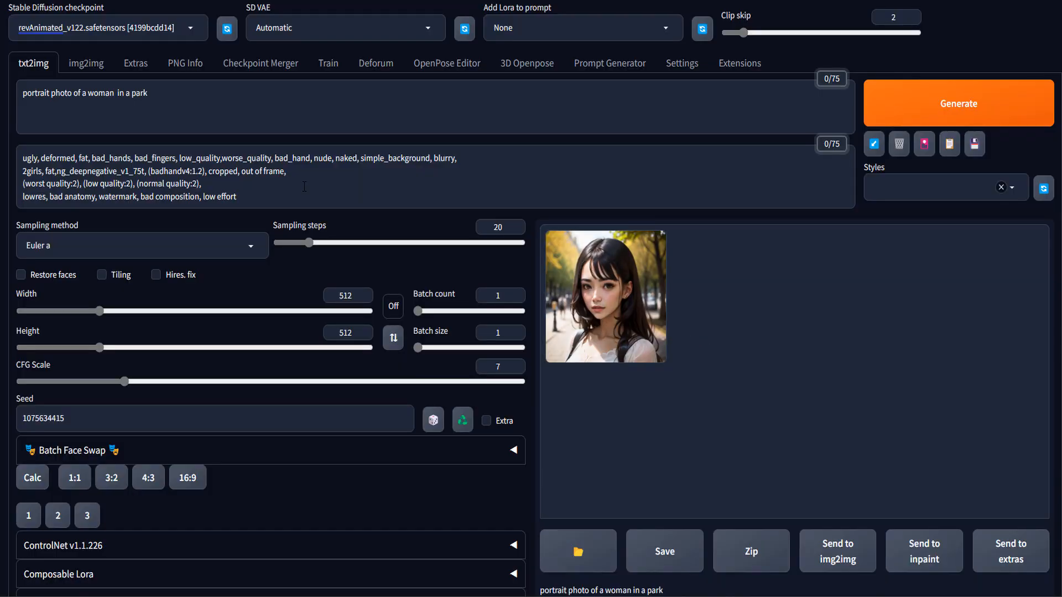
{"action": "mouse_move", "coordinate": [669, 287]}
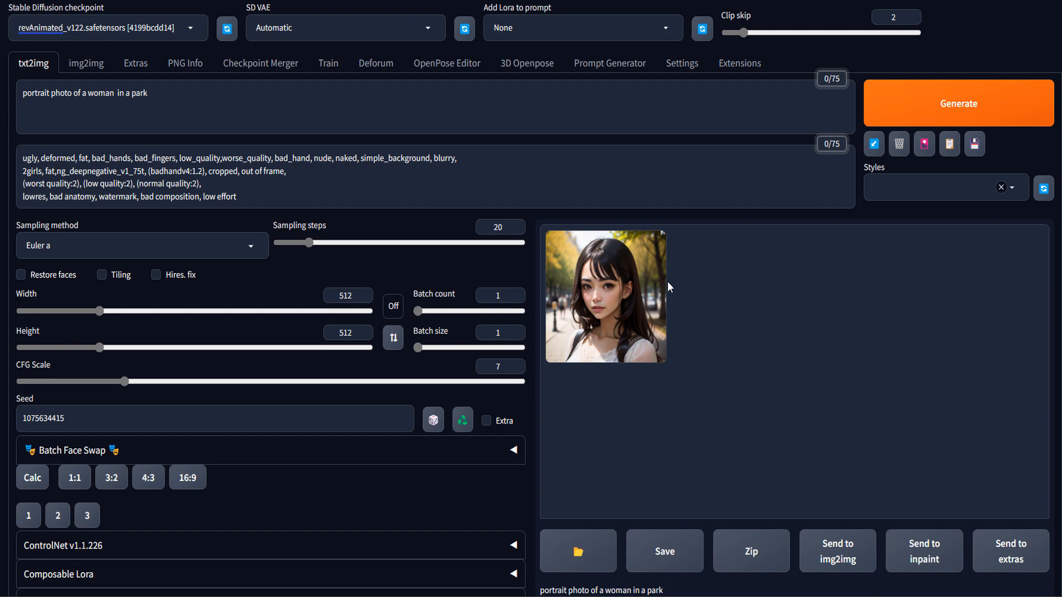
{"action": "mouse_move", "coordinate": [618, 325]}
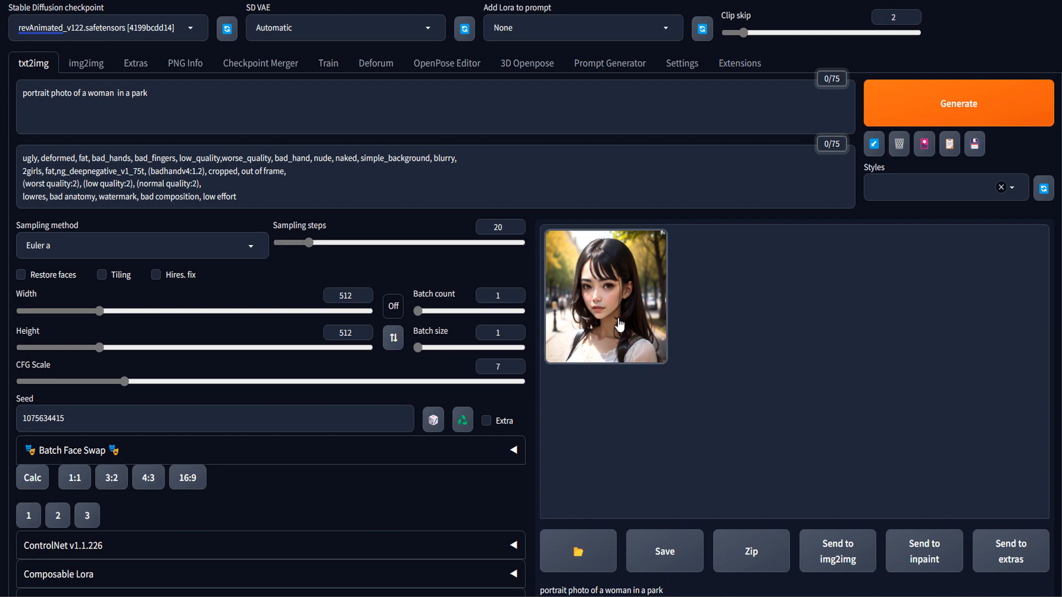
Copy the portrait and place it at the top centre of the 1254 × 1038 Paint canvas.
{"action": "right_click", "coordinate": [618, 323]}
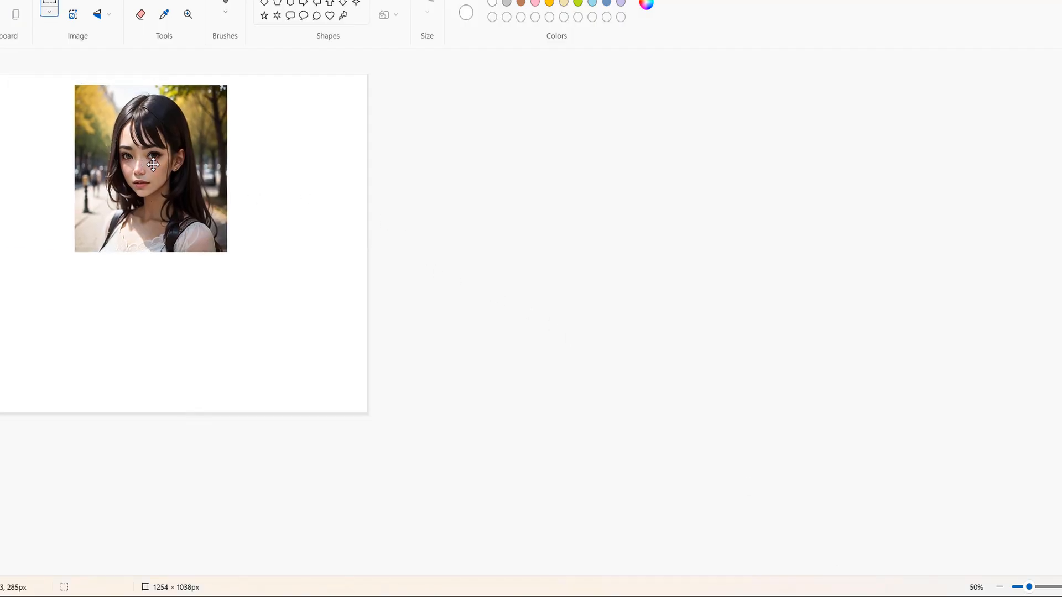
{"action": "left_click_drag", "start_coordinate": [150, 168], "coordinate": [185, 157]}
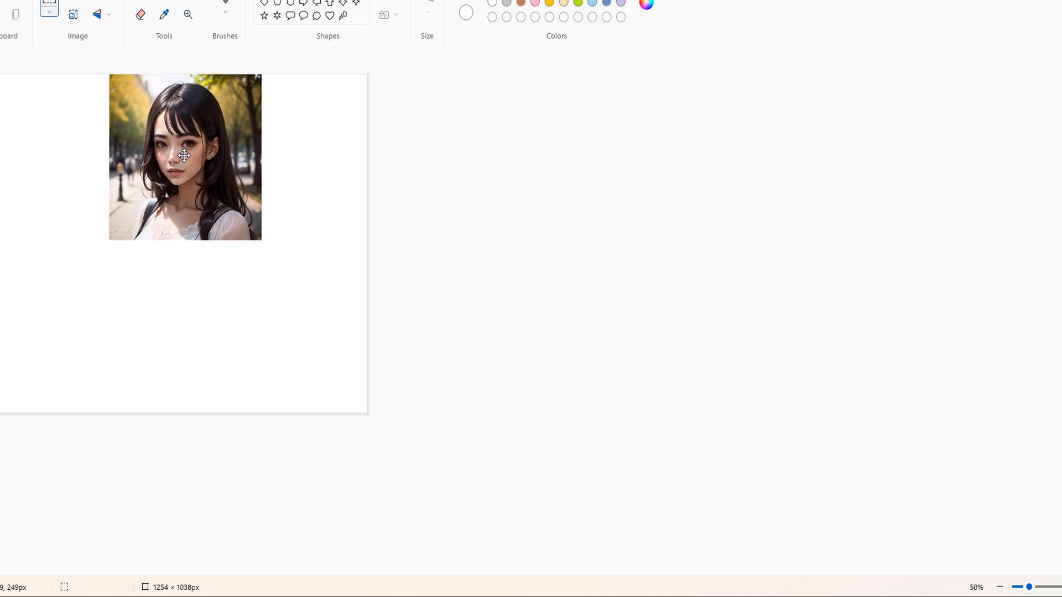
{"action": "left_click", "coordinate": [185, 157]}
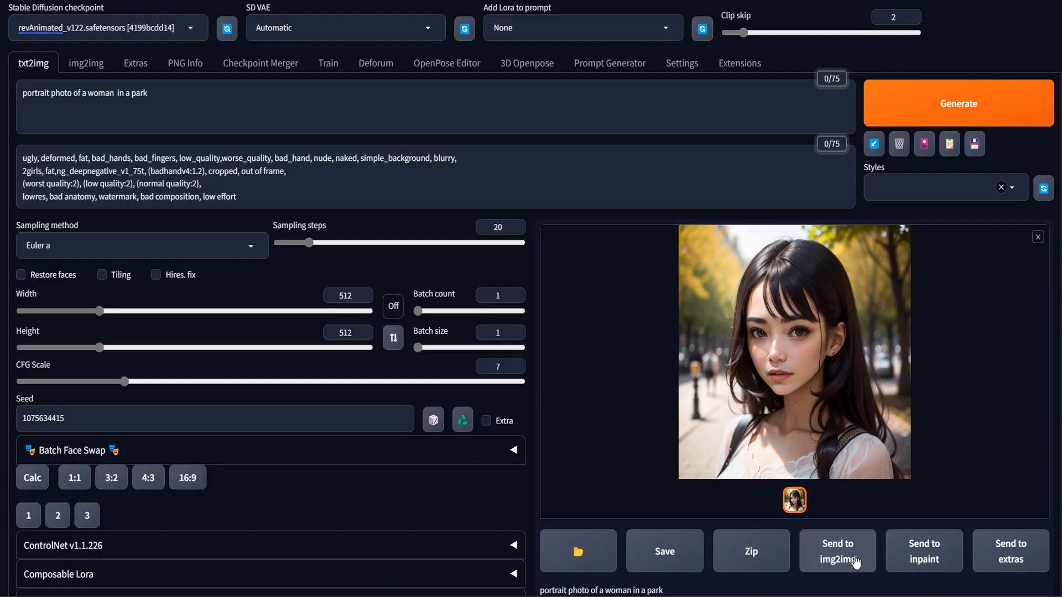
Send the generated portrait to img2img as the input image.
{"action": "left_click", "coordinate": [837, 552]}
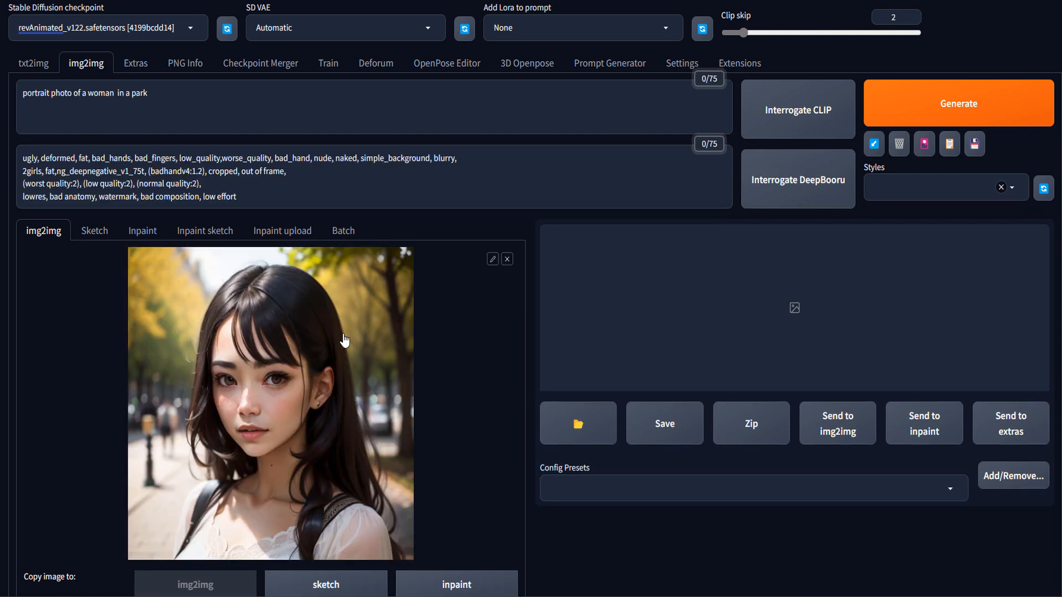
{"action": "mouse_move", "coordinate": [309, 338]}
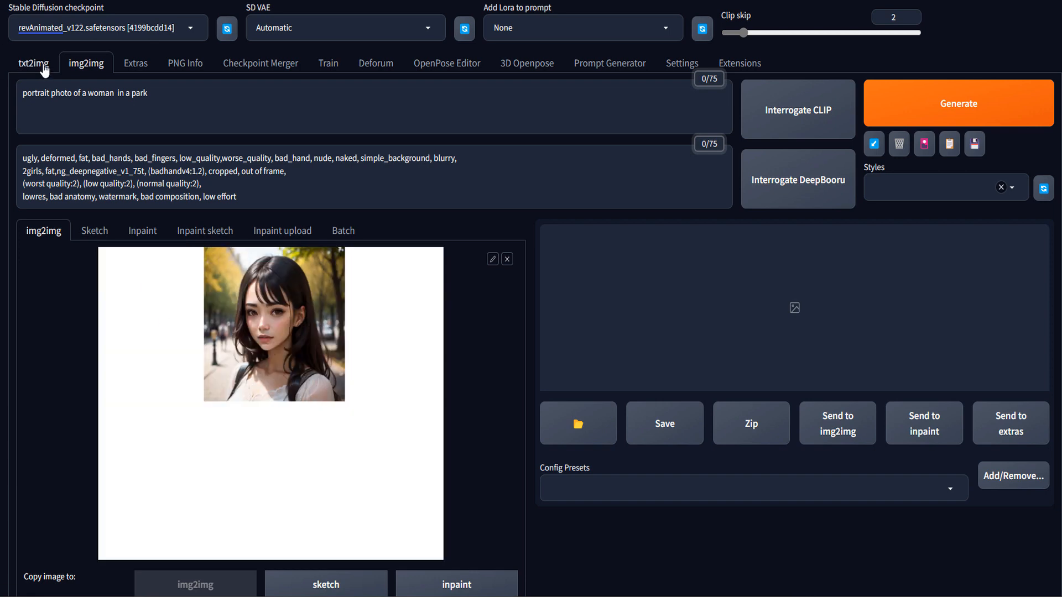
{"action": "mouse_move", "coordinate": [56, 82]}
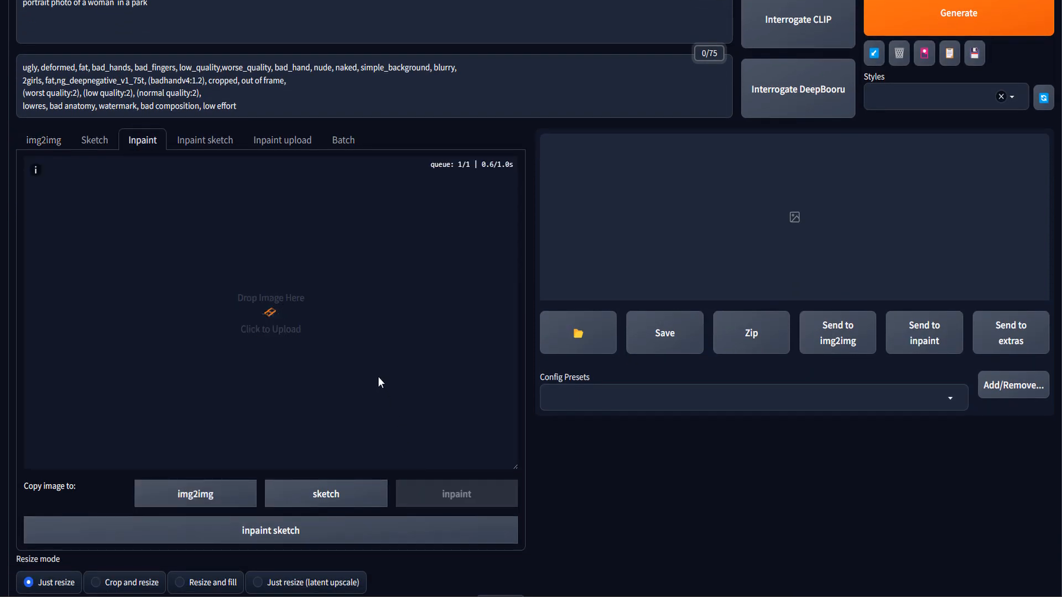
Load the portrait-on-white-canvas image into Inpaint and brush masks over the surrounding white space.
{"action": "left_click", "coordinate": [270, 313]}
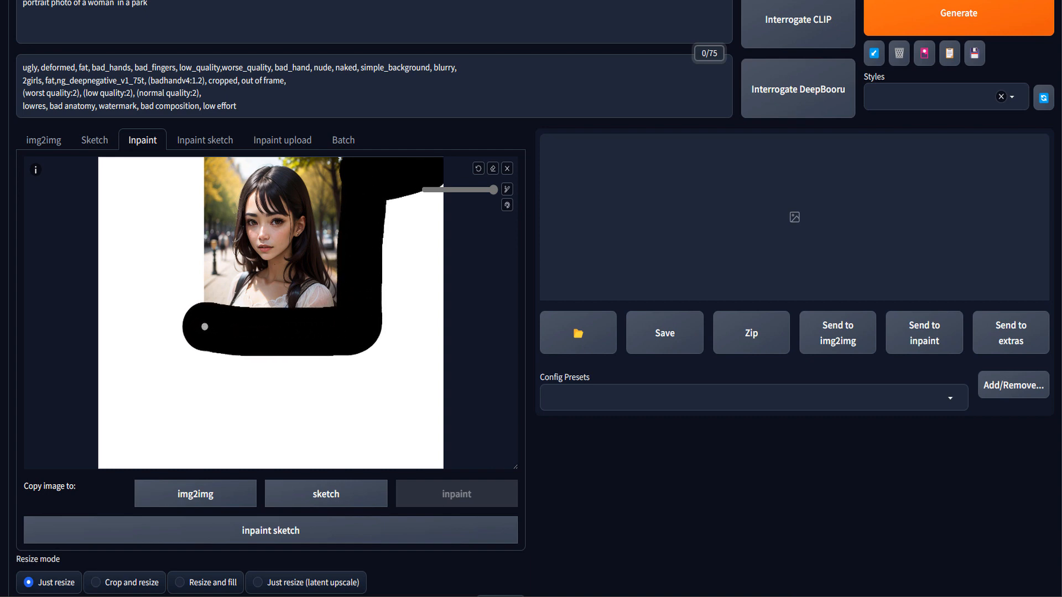
{"action": "left_click_drag", "start_coordinate": [197, 305], "coordinate": [159, 209]}
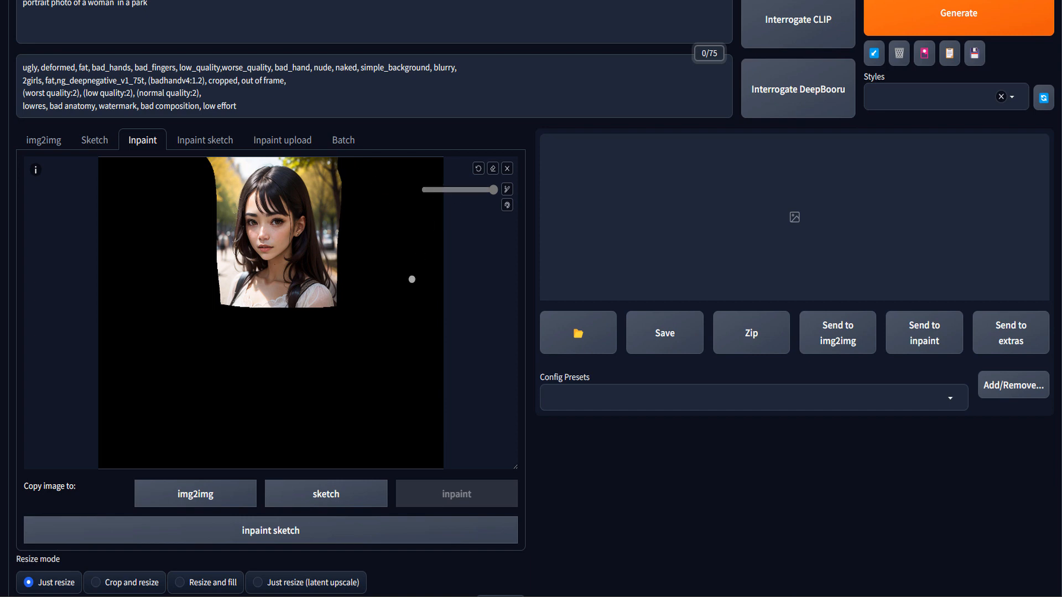
Set Masked content to fill and resize the output to width 1254, height 1038.
{"action": "scroll", "scroll_direction": "down", "scroll_amount": 3}
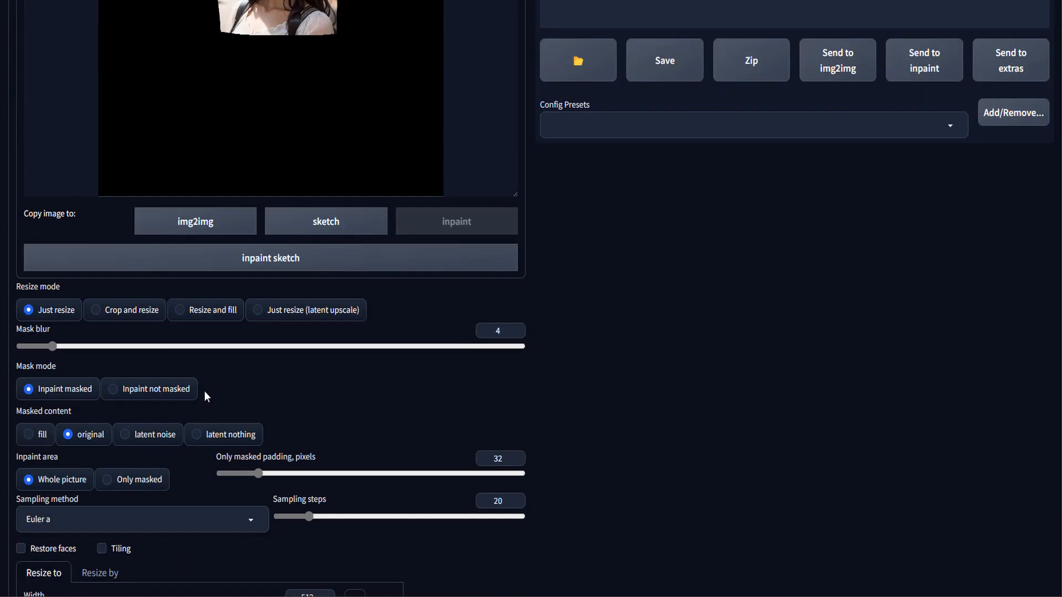
{"action": "mouse_move", "coordinate": [30, 442]}
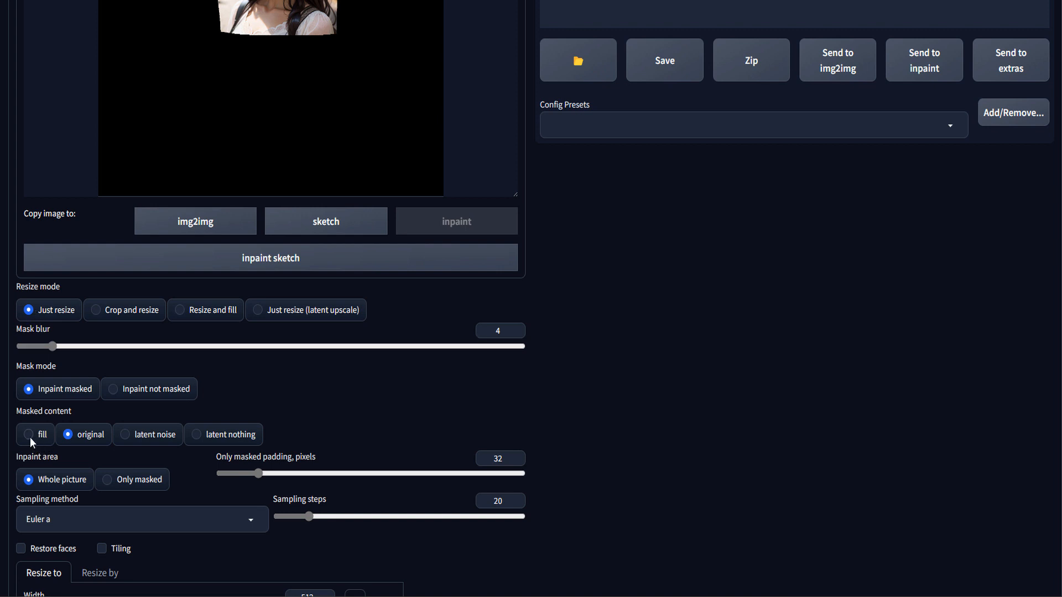
{"action": "left_click", "coordinate": [28, 434]}
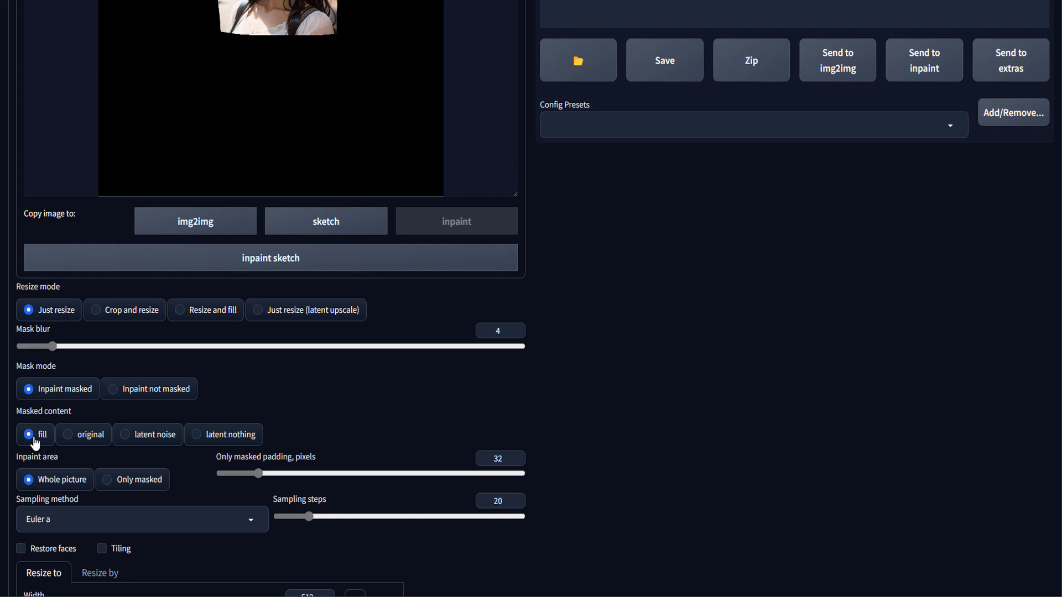
{"action": "scroll", "scroll_direction": "down", "scroll_amount": 3}
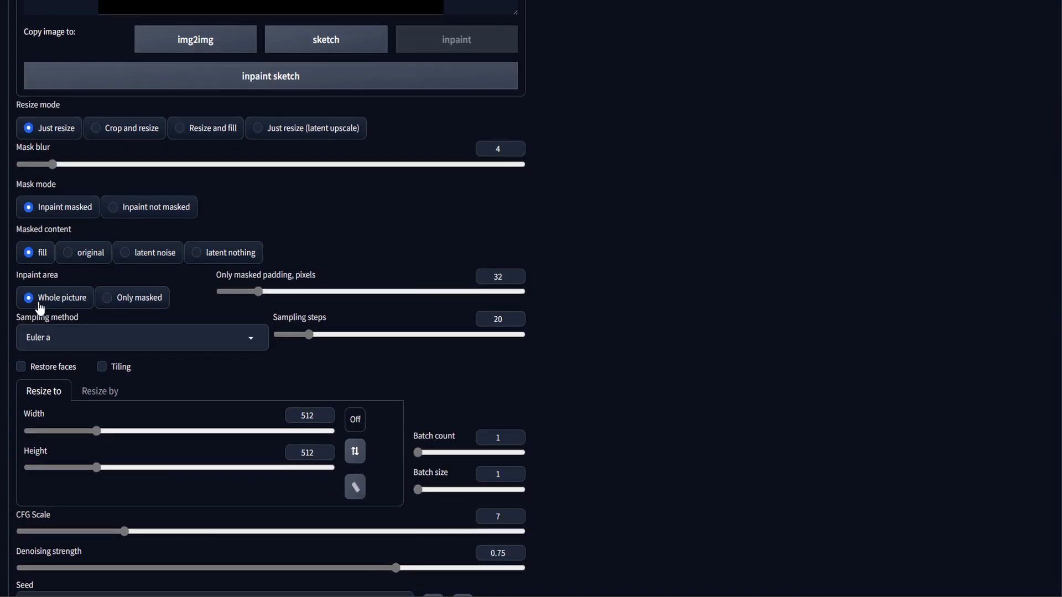
{"action": "mouse_move", "coordinate": [201, 396]}
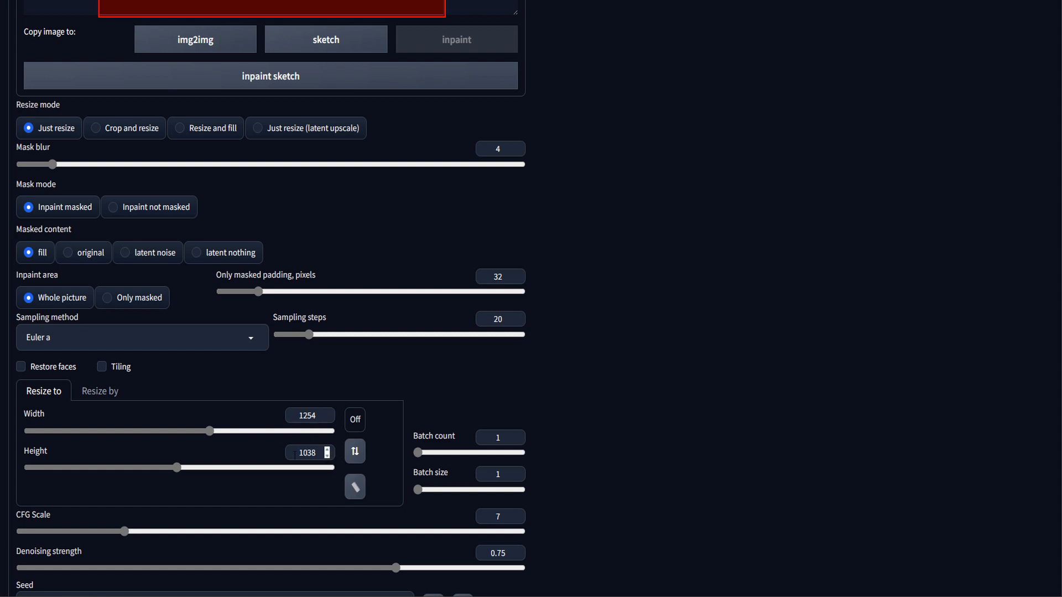
{"action": "scroll", "scroll_direction": "down", "scroll_amount": 3}
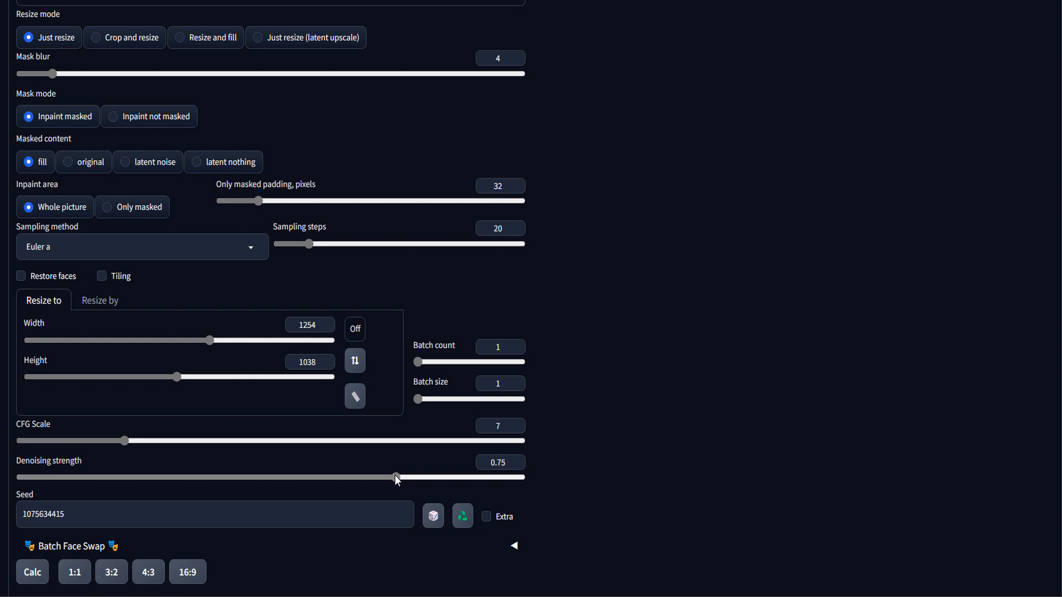
{"action": "scroll", "scroll_direction": "up", "scroll_amount": 3}
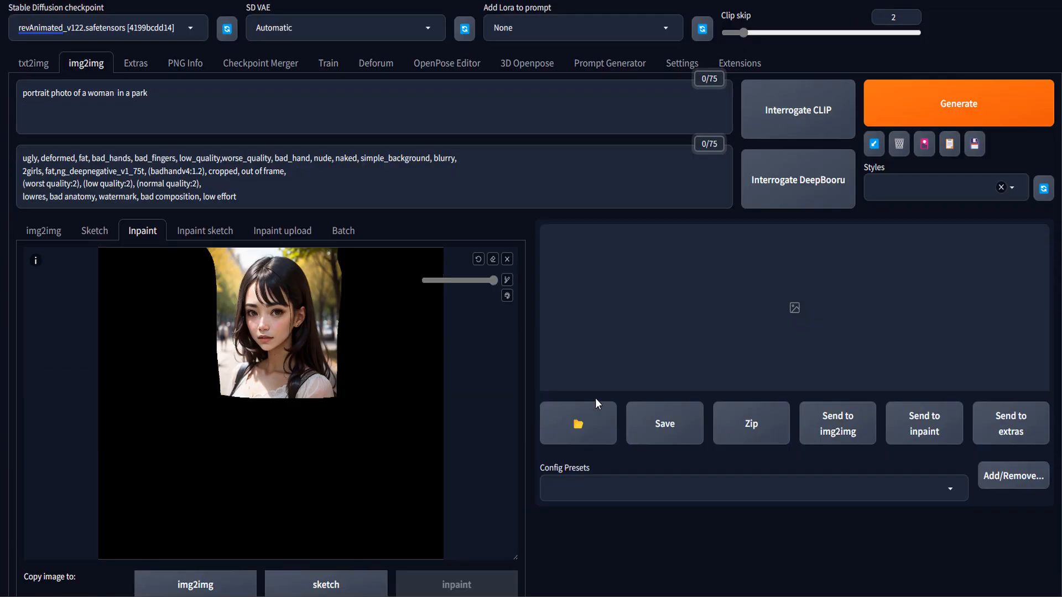
Generate the outpainted full-body park image and review it full screen.
{"action": "left_click", "coordinate": [959, 103]}
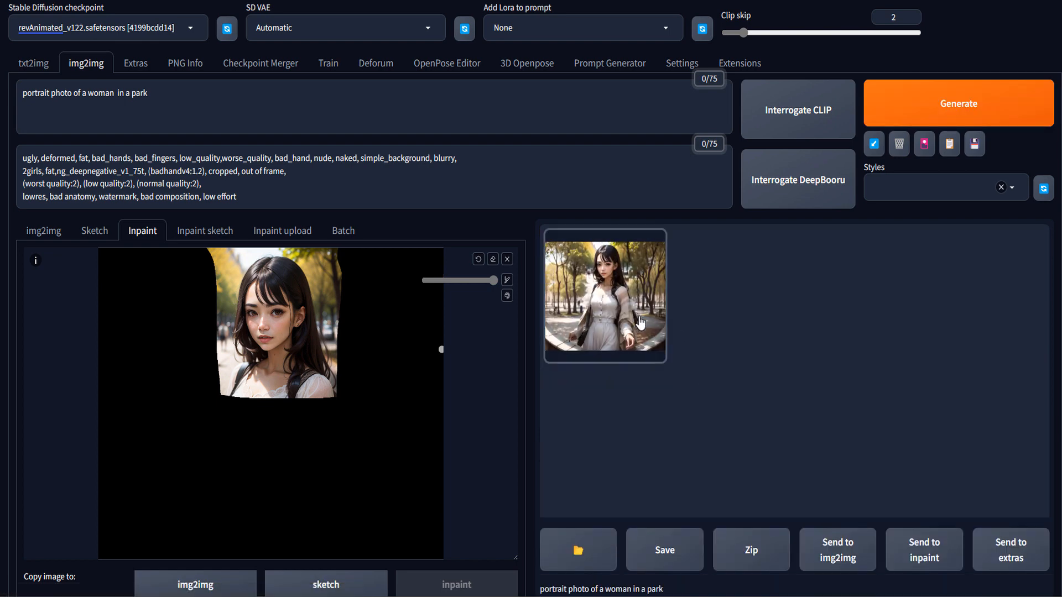
{"action": "left_click", "coordinate": [604, 296]}
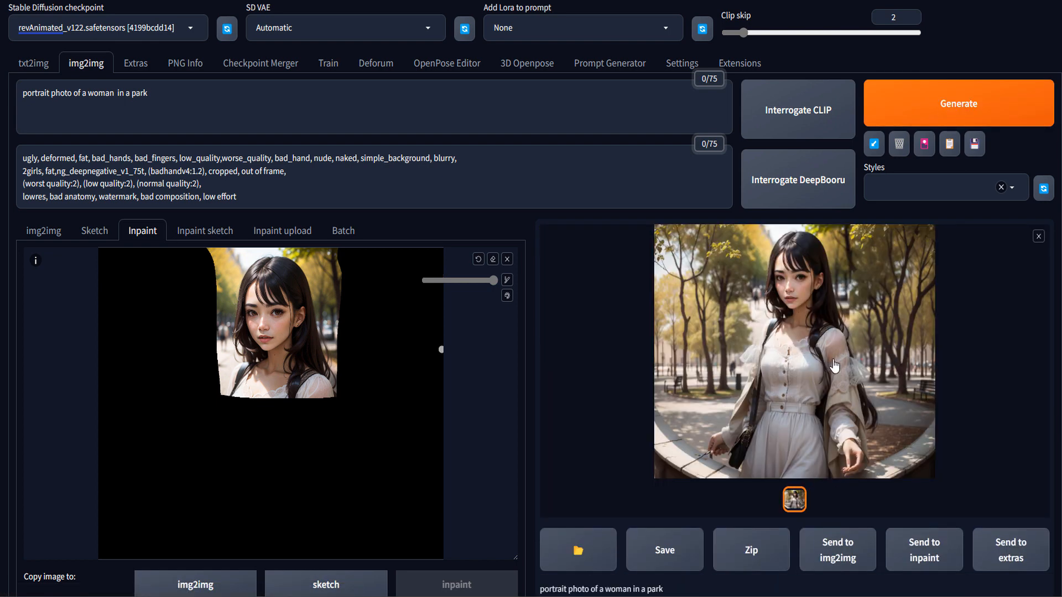
{"action": "mouse_move", "coordinate": [777, 341]}
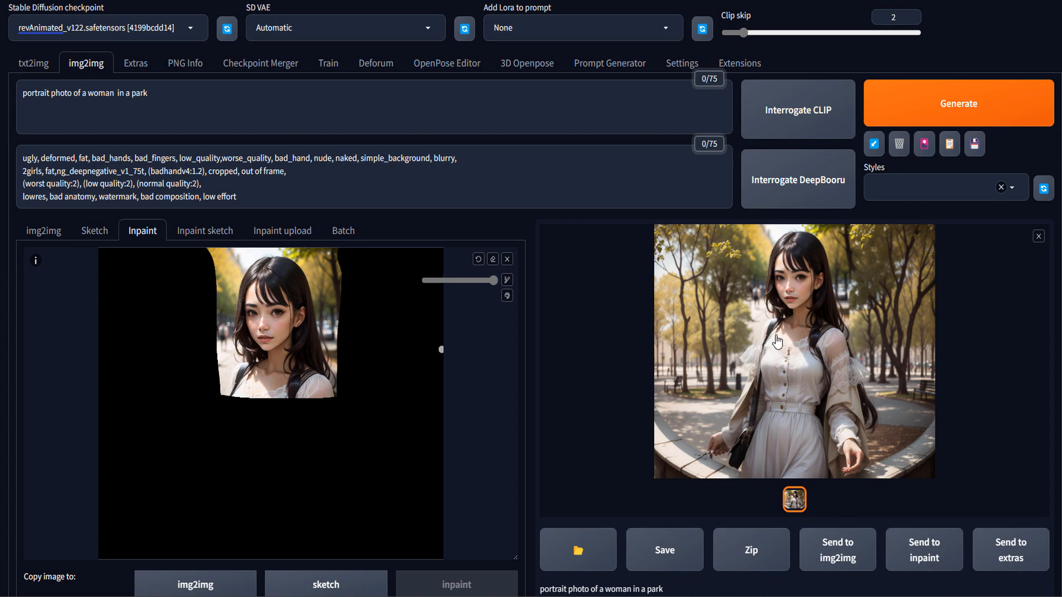
{"action": "left_click", "coordinate": [794, 351]}
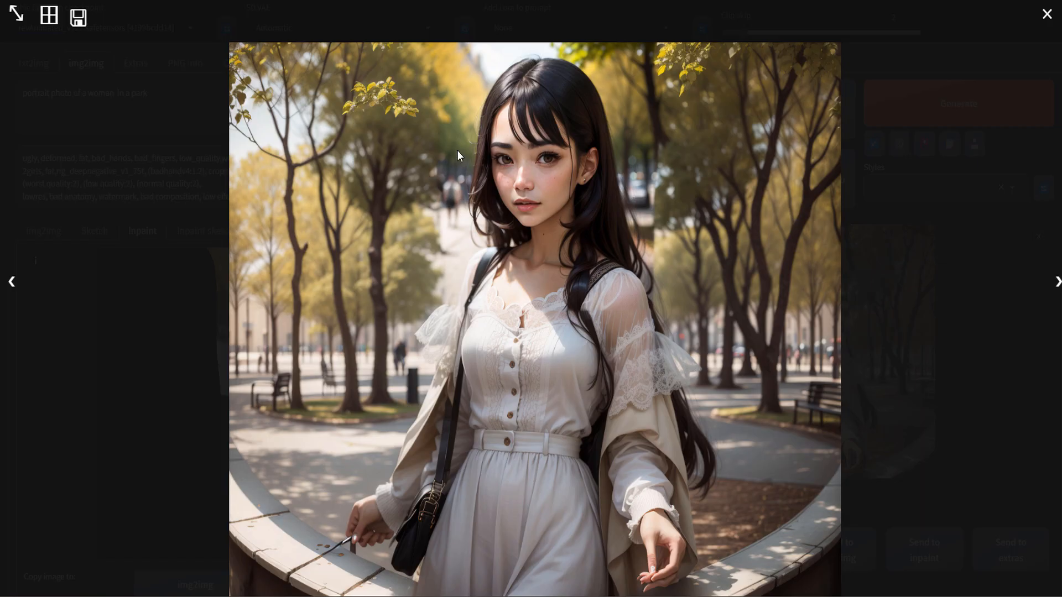
{"action": "left_click", "coordinate": [1047, 13]}
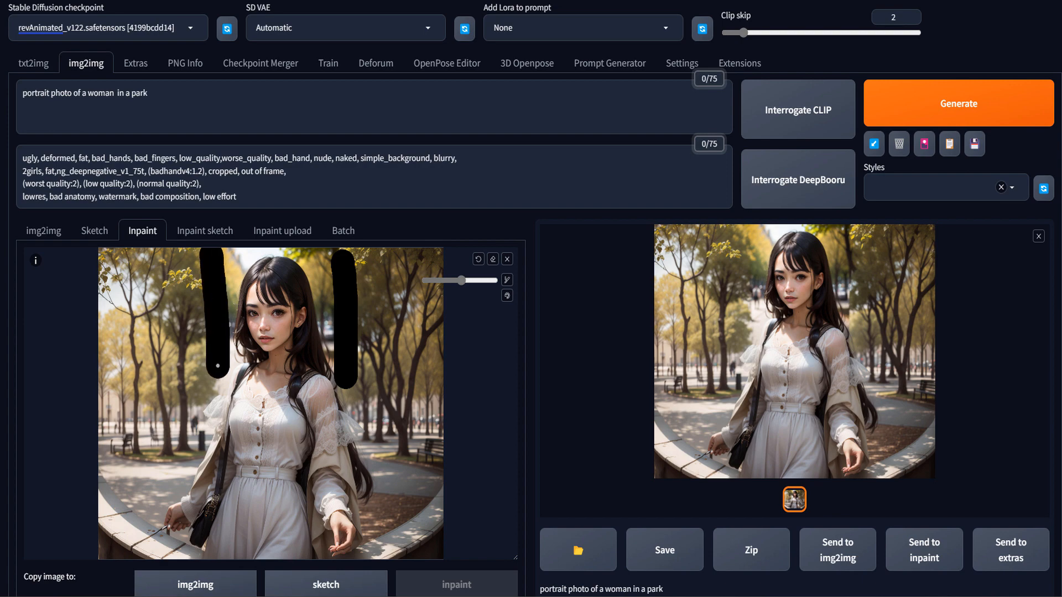
Inpaint only the masked areas and set the denoising strength to about 0.3.
{"action": "scroll", "scroll_direction": "down", "scroll_amount": 3}
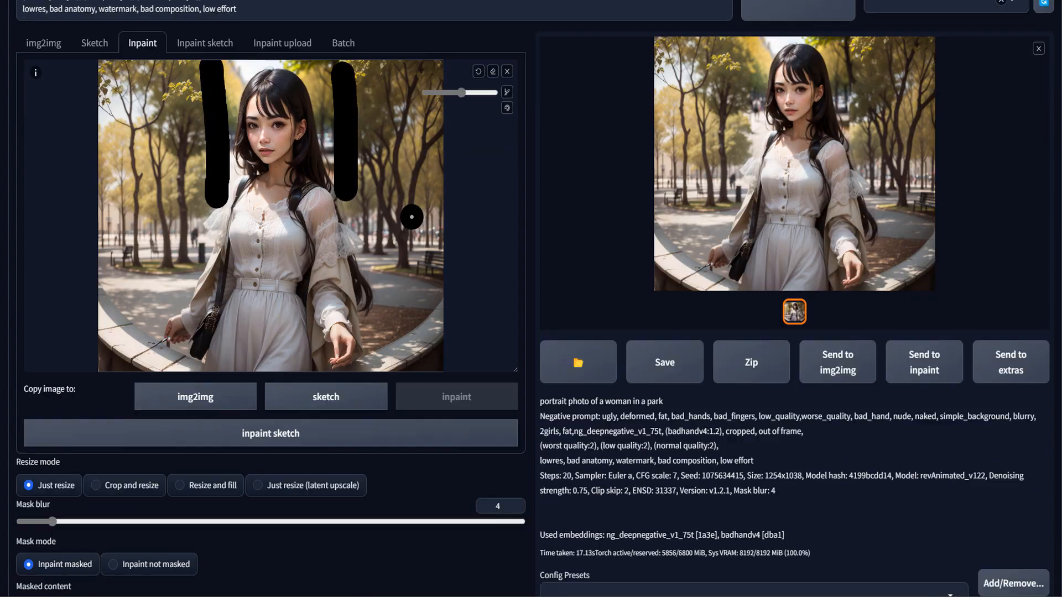
{"action": "scroll", "scroll_direction": "down", "scroll_amount": 3}
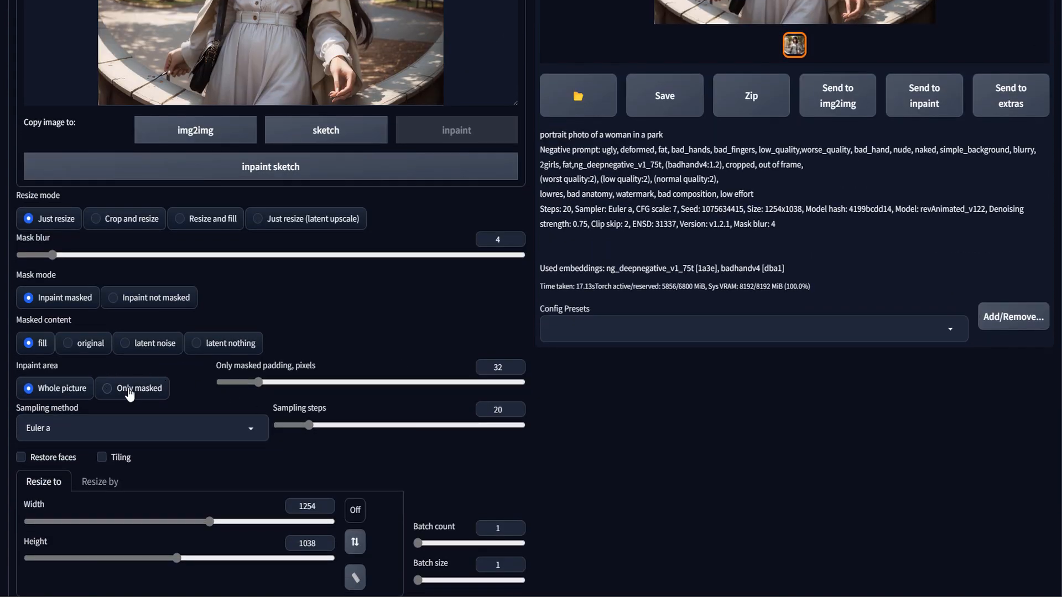
{"action": "left_click", "coordinate": [106, 388]}
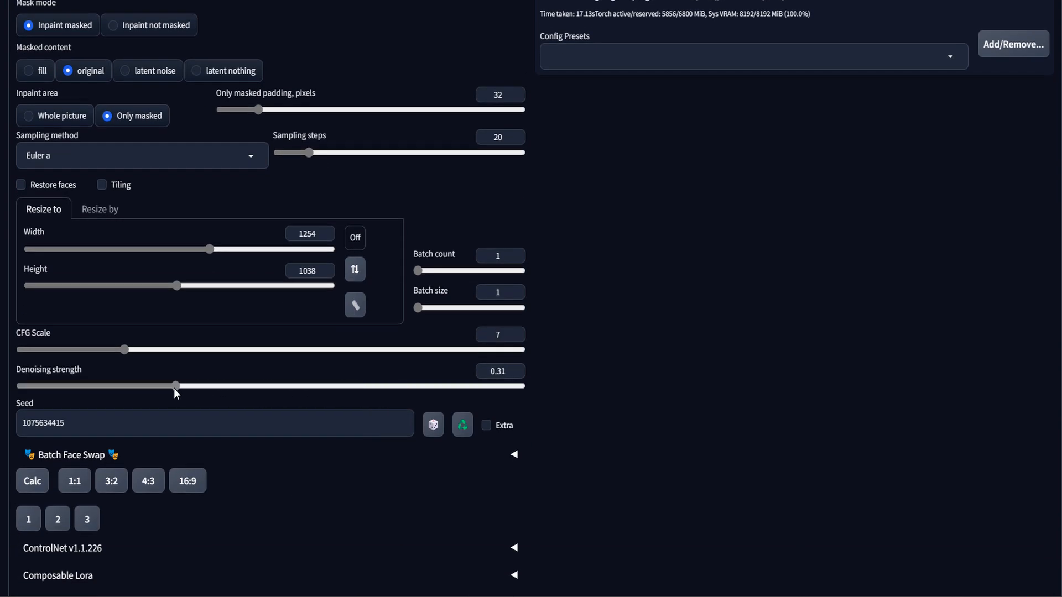
{"action": "scroll", "scroll_direction": "up", "scroll_amount": 3}
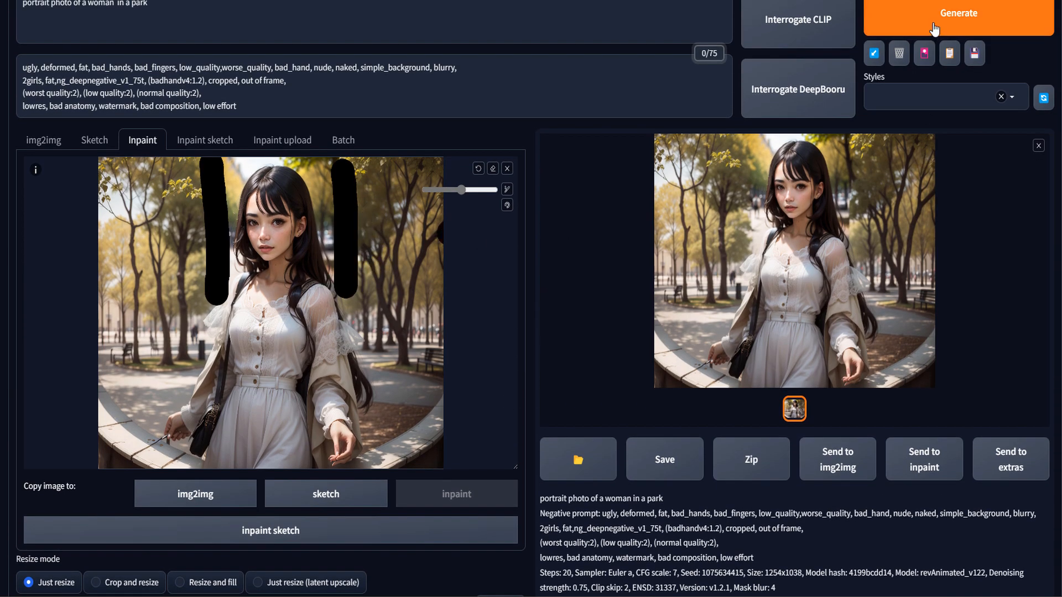
{"action": "scroll", "scroll_direction": "down", "scroll_amount": 3}
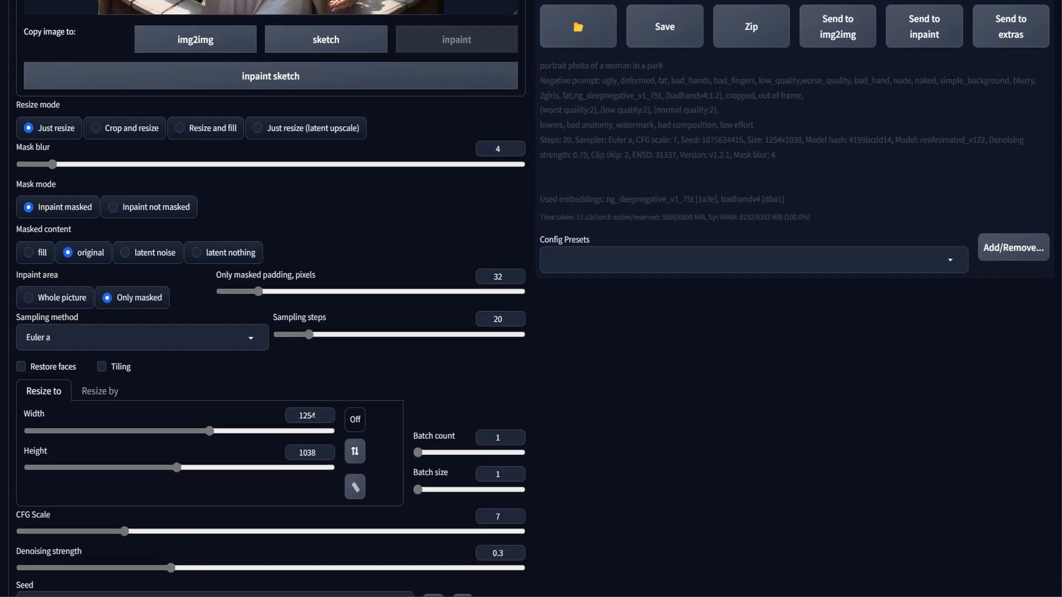
{"action": "left_click", "coordinate": [310, 416]}
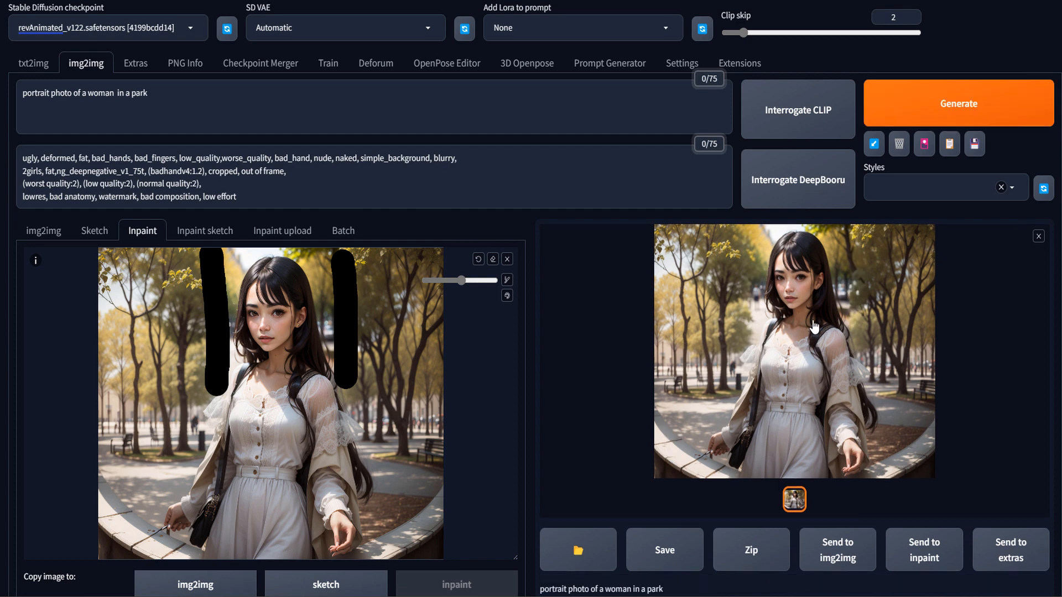
{"action": "left_click", "coordinate": [794, 351]}
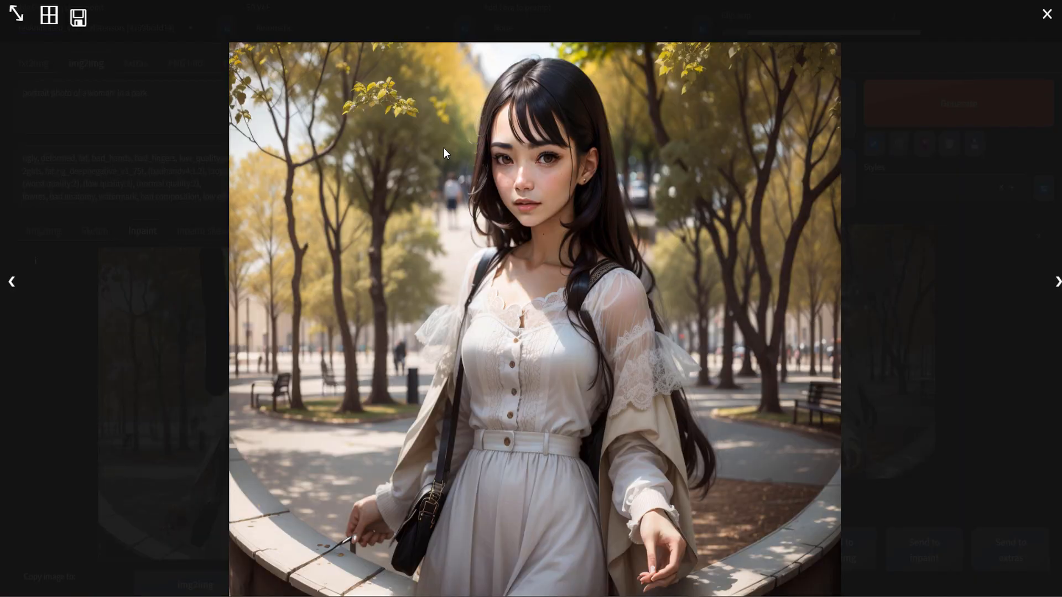
{"action": "mouse_move", "coordinate": [437, 261]}
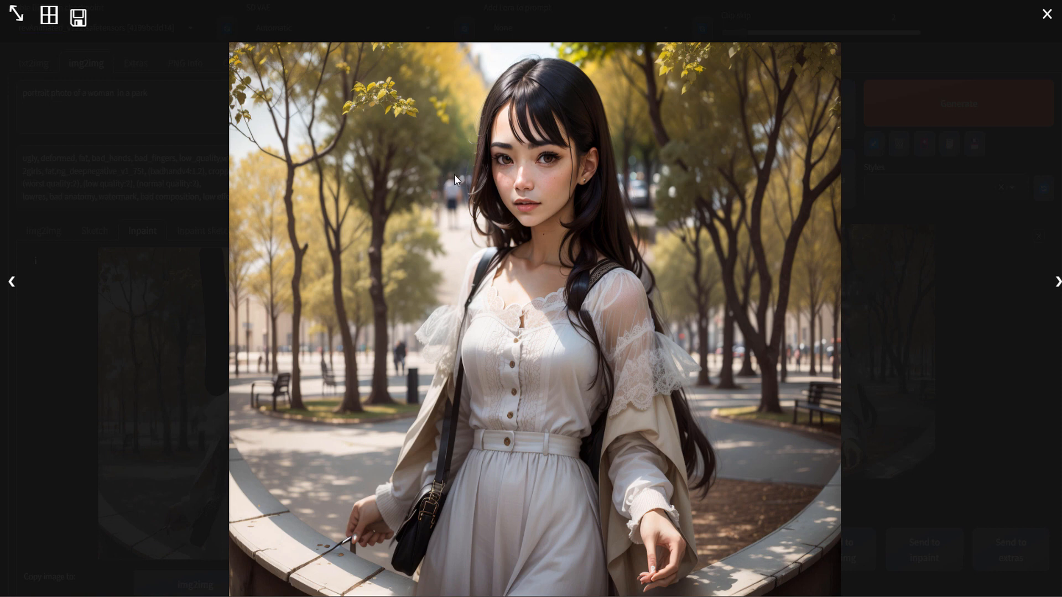
{"action": "mouse_move", "coordinate": [439, 266]}
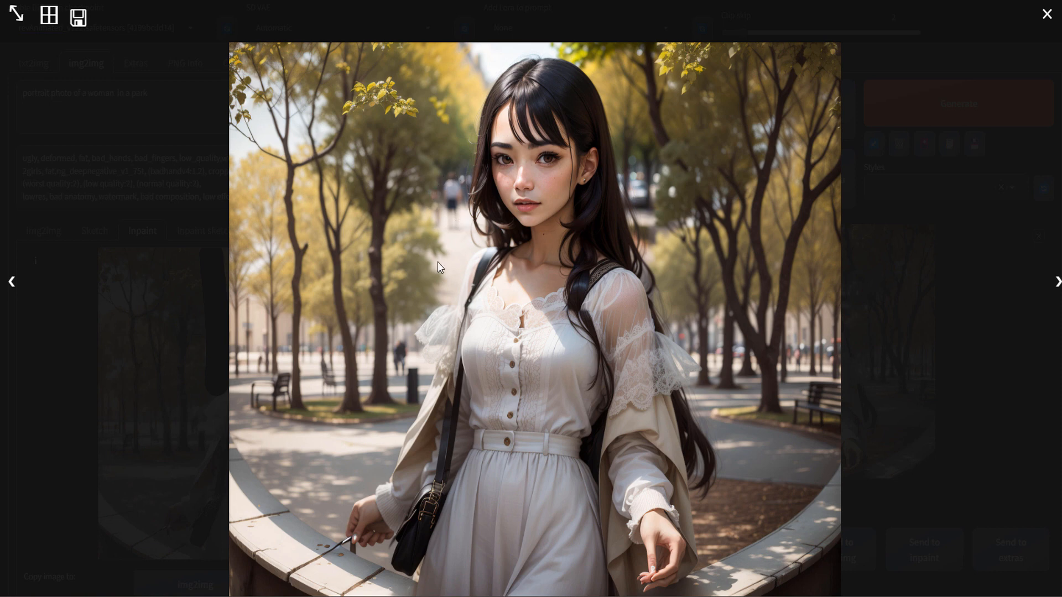
{"action": "mouse_move", "coordinate": [530, 296]}
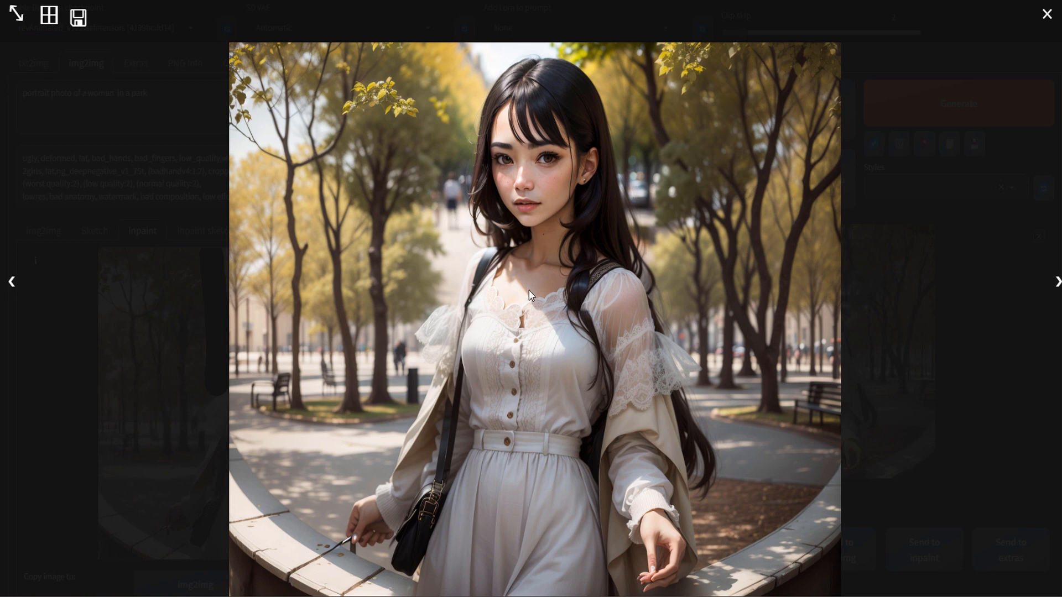
{"action": "left_click", "coordinate": [1046, 13]}
{"action": "type", "text": "a"}
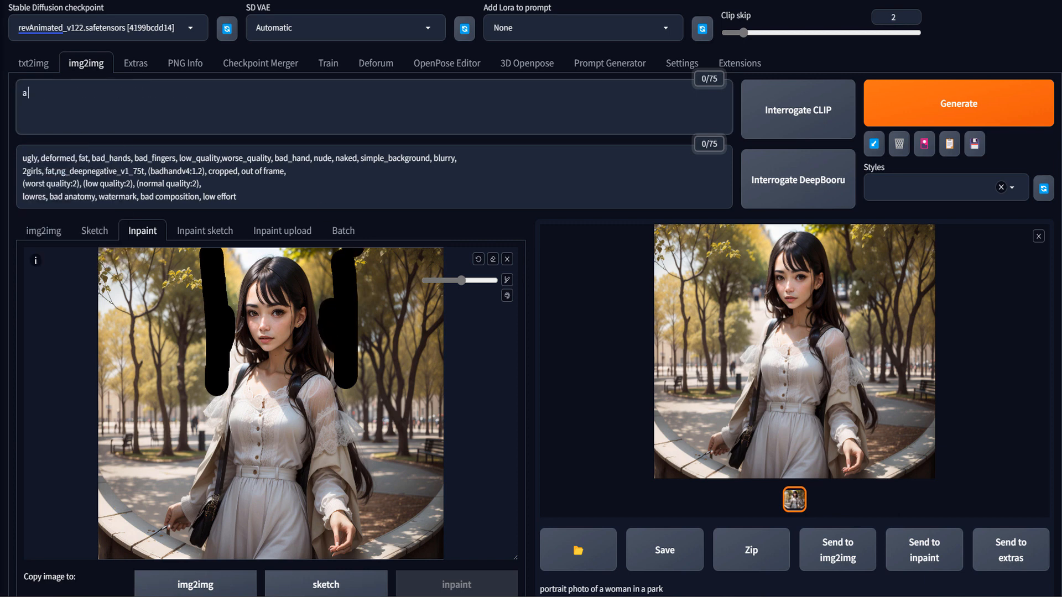
Rerun inpainting on the head-side seam masks using the prompt 'a park'.
{"action": "left_click", "coordinate": [958, 102]}
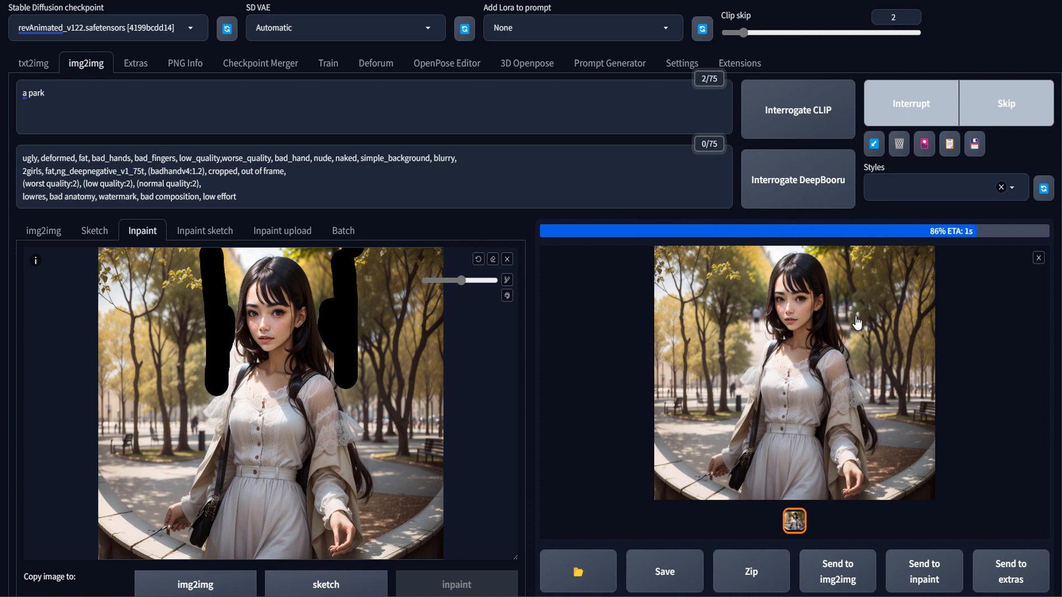
{"action": "scroll", "scroll_direction": "down", "scroll_amount": 3}
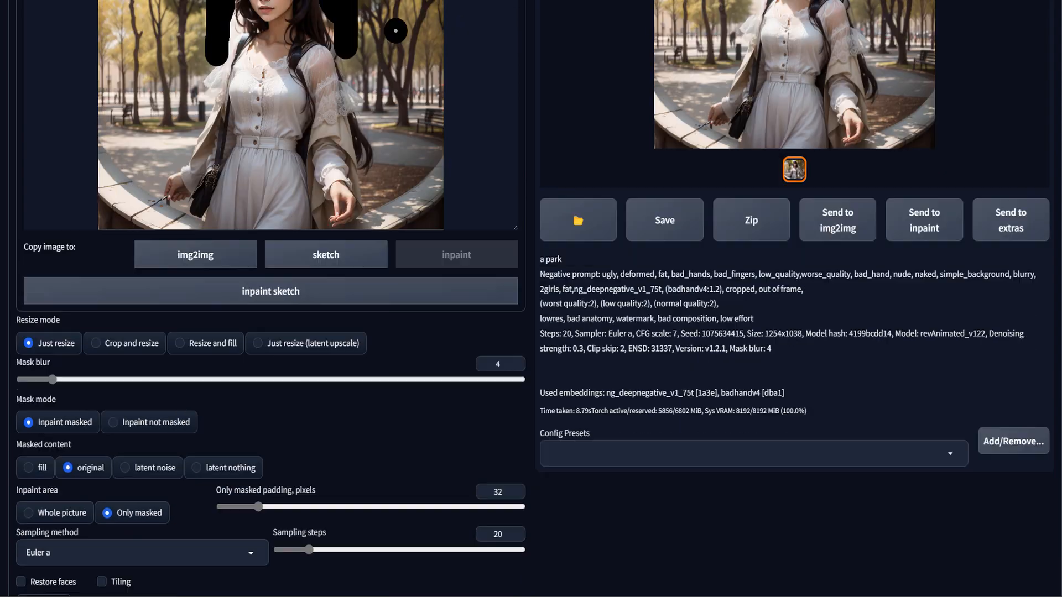
{"action": "scroll", "scroll_direction": "down", "scroll_amount": 3}
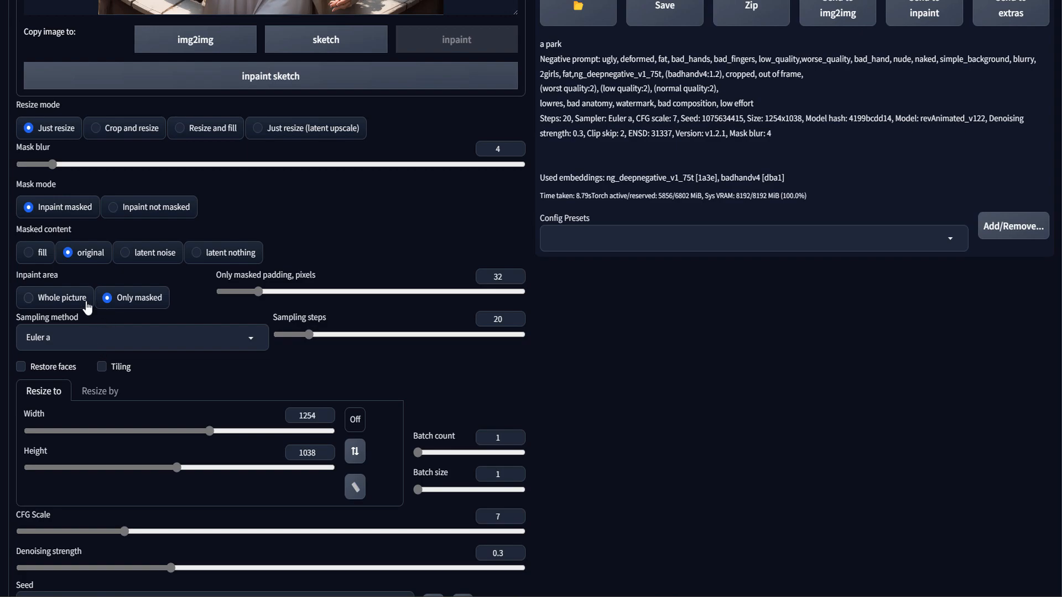
{"action": "scroll", "scroll_direction": "up", "scroll_amount": 3}
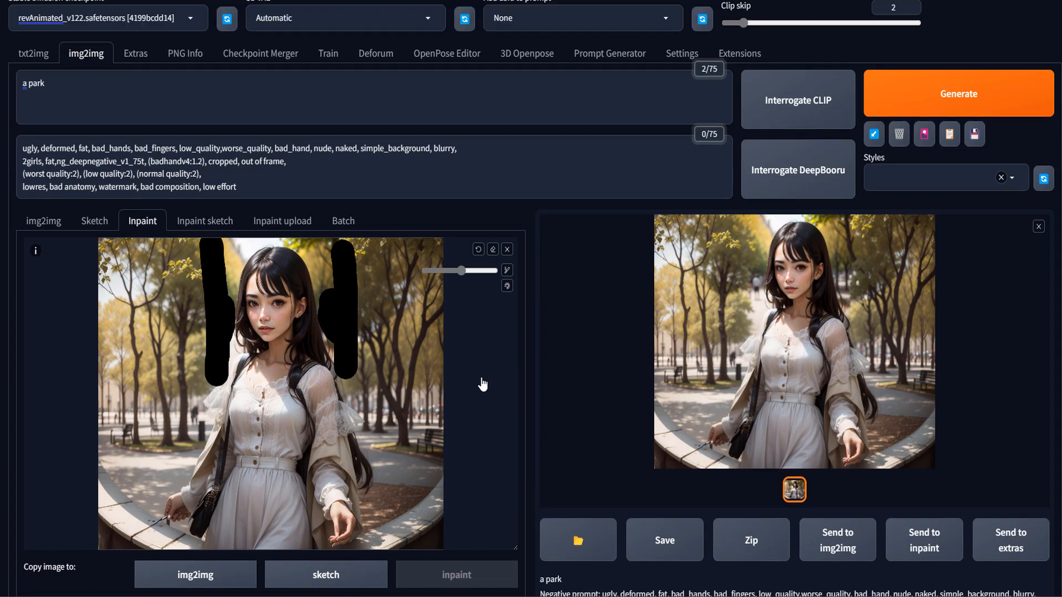
{"action": "left_click", "coordinate": [958, 93]}
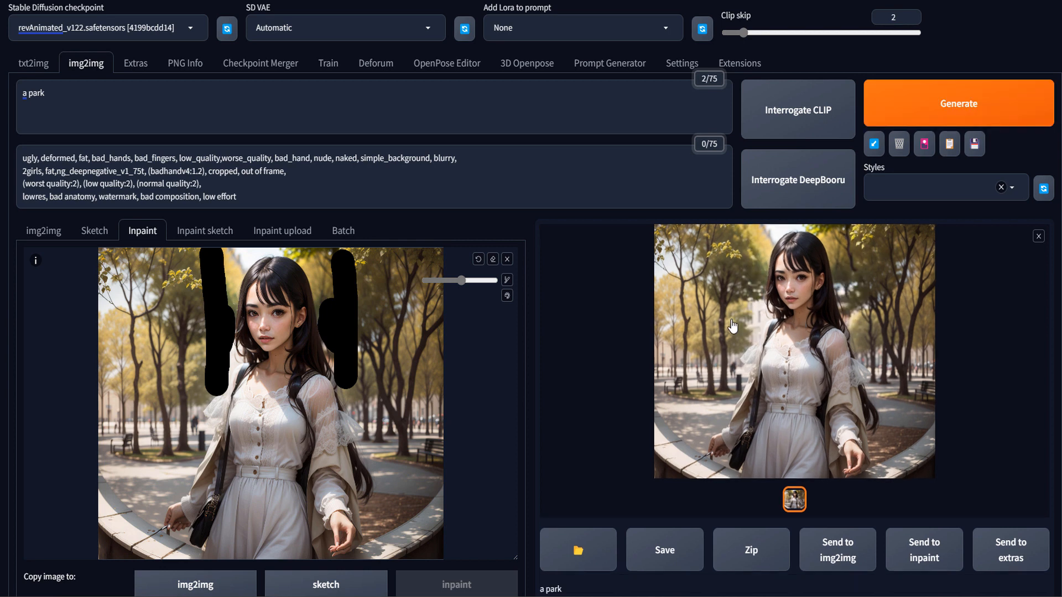
{"action": "mouse_move", "coordinate": [874, 320]}
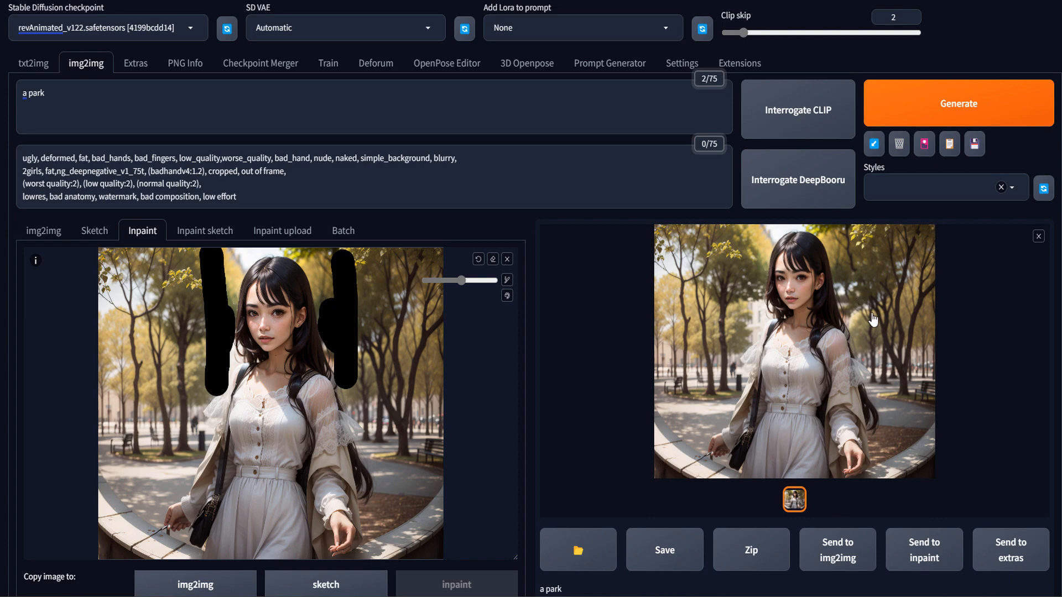
{"action": "mouse_move", "coordinate": [874, 320]}
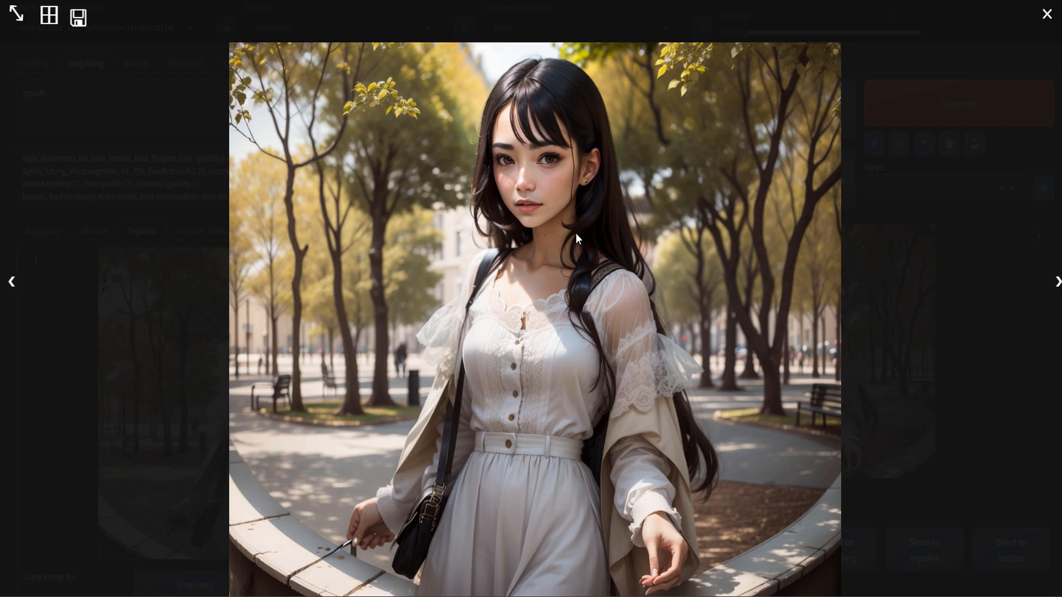
{"action": "mouse_move", "coordinate": [635, 253]}
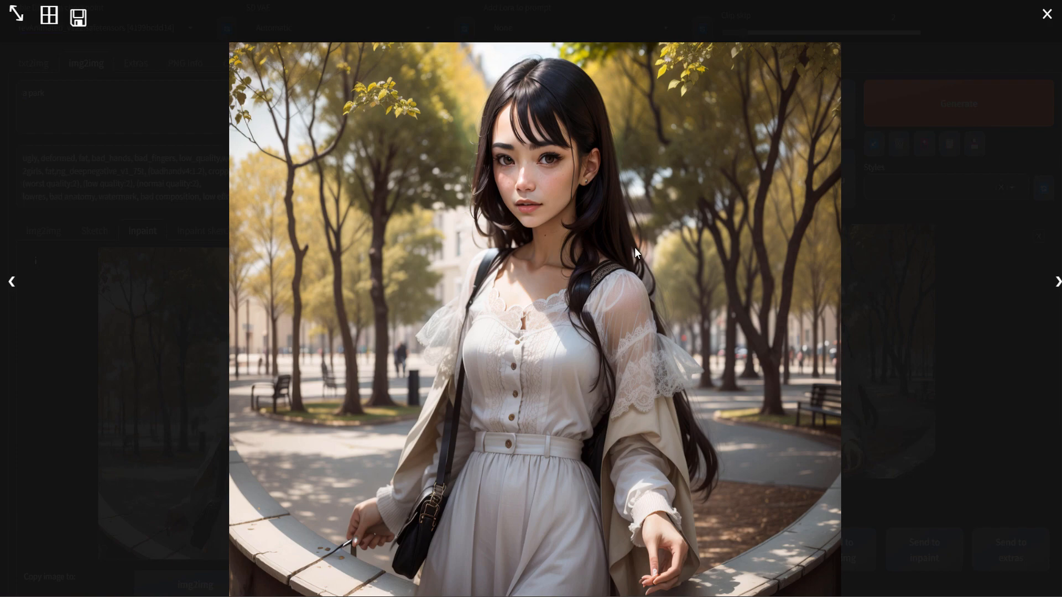
Close the full-size preview of the touched-up park portrait.
{"action": "left_click", "coordinate": [1047, 14]}
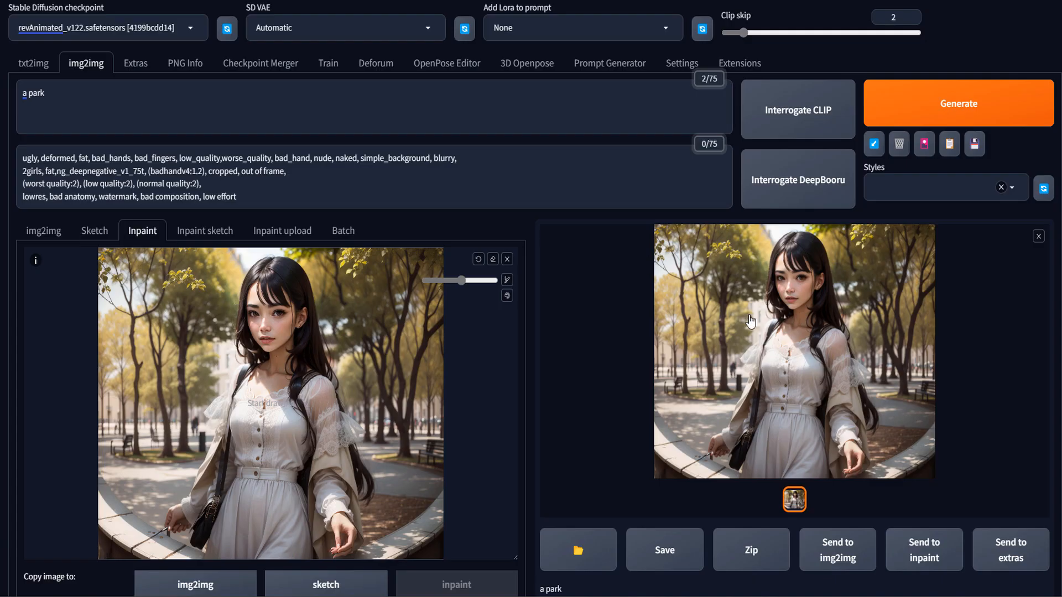
{"action": "mouse_move", "coordinate": [784, 363]}
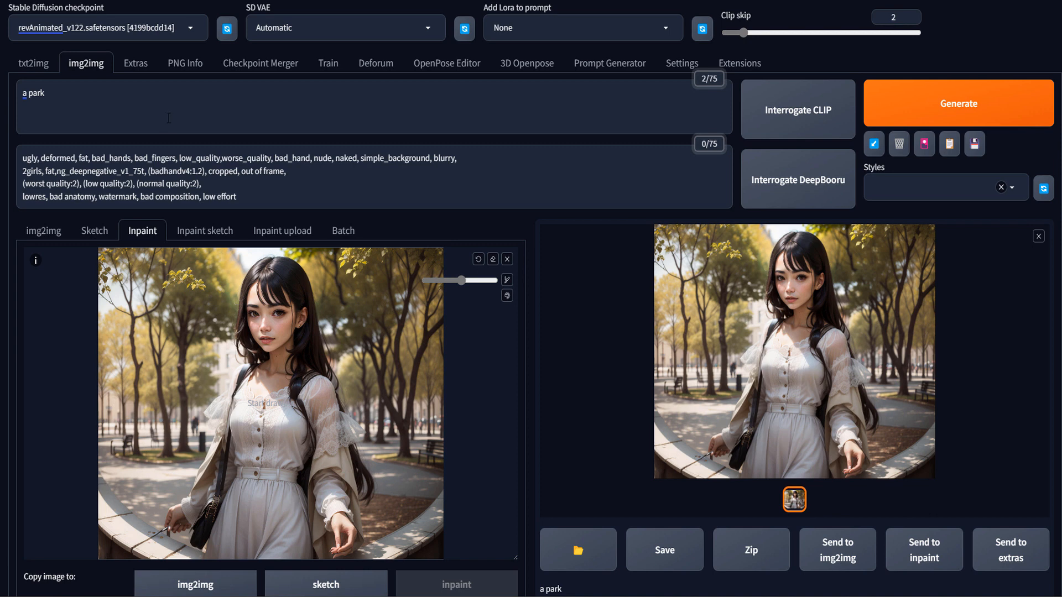
Show the img2img outpainting canvas, glance at txt2img, then return to img2img.
{"action": "left_click", "coordinate": [43, 230]}
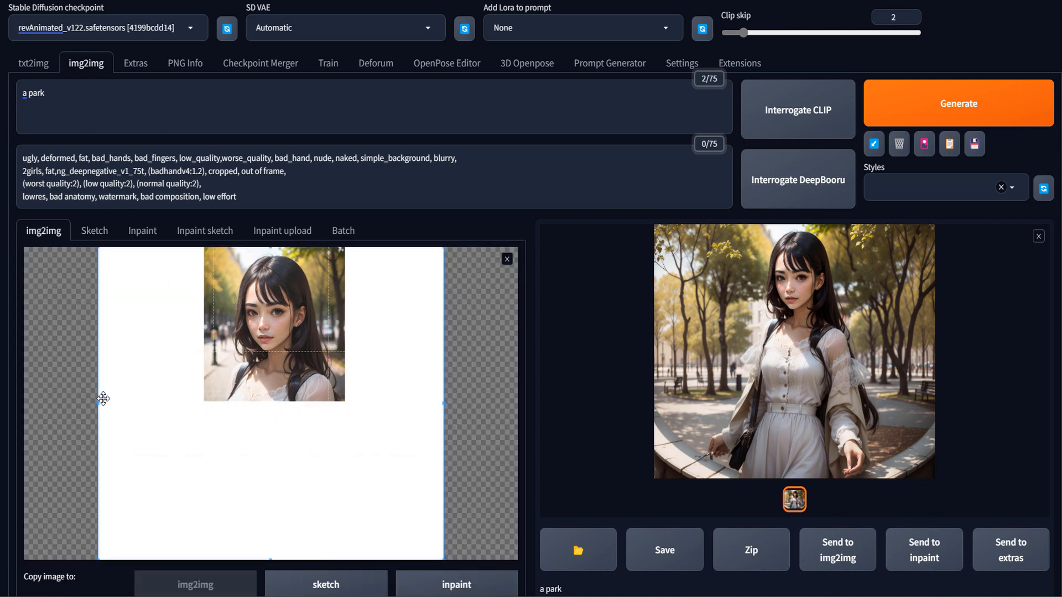
{"action": "mouse_move", "coordinate": [92, 405]}
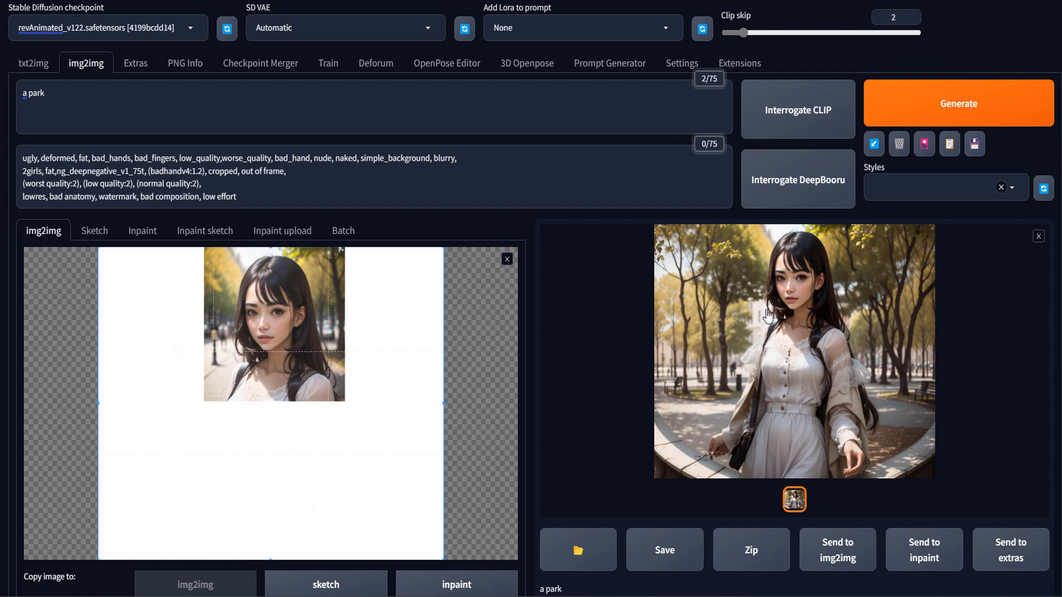
{"action": "mouse_move", "coordinate": [33, 63]}
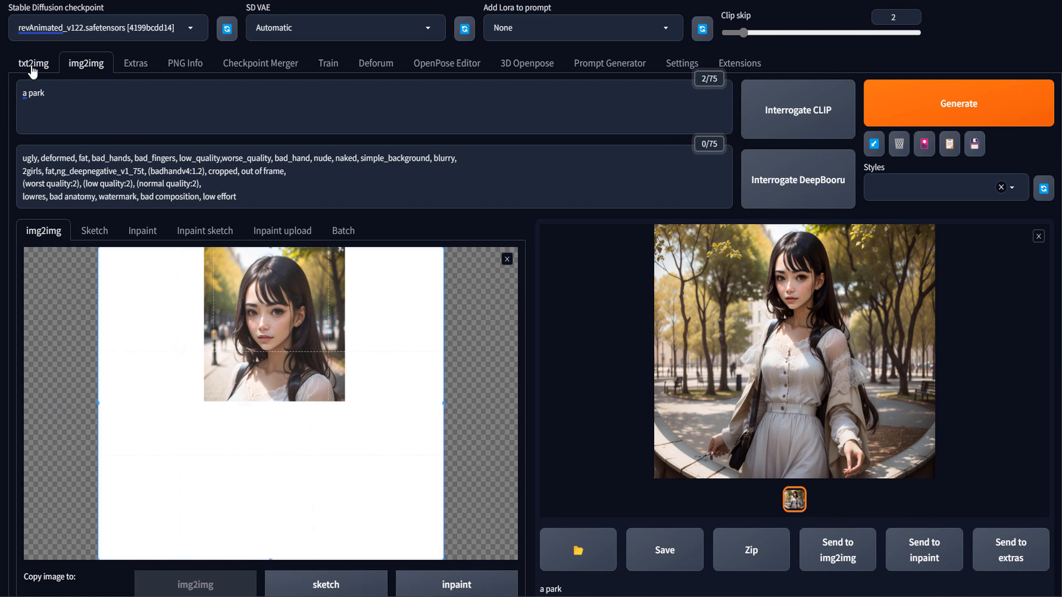
{"action": "left_click", "coordinate": [33, 63]}
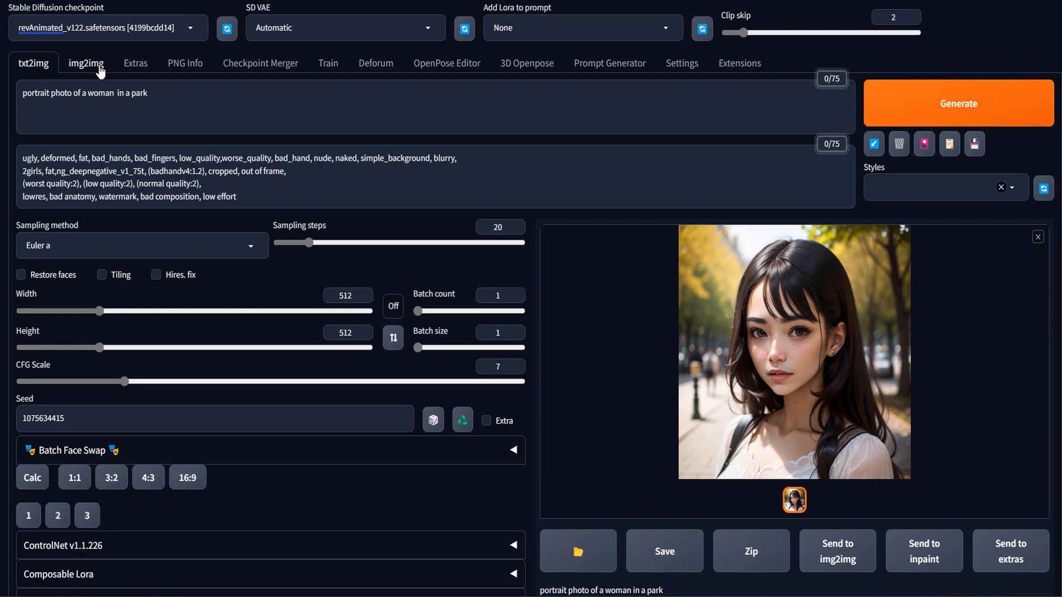
{"action": "left_click", "coordinate": [87, 63]}
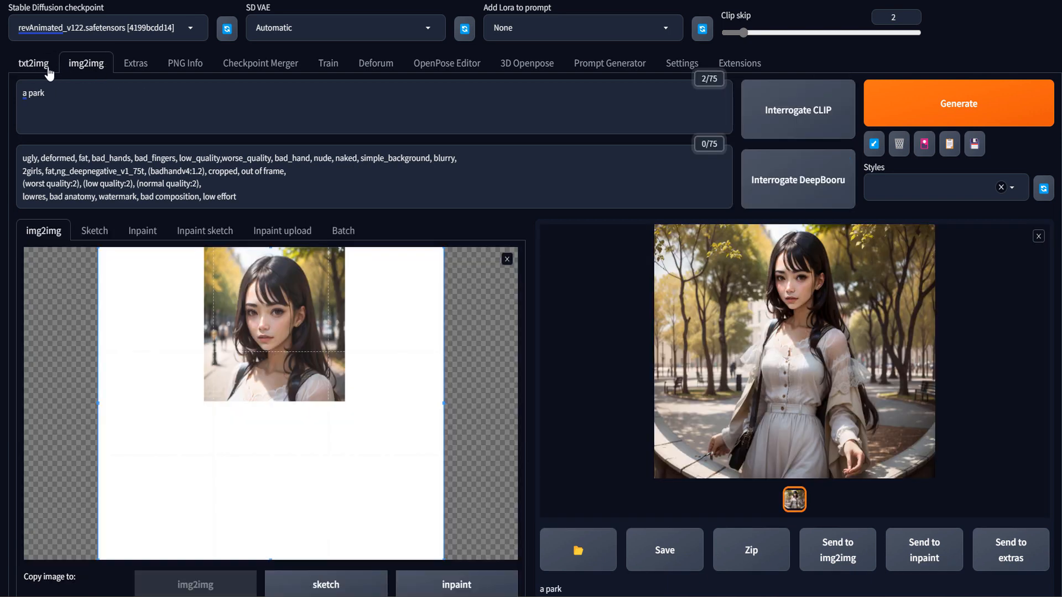